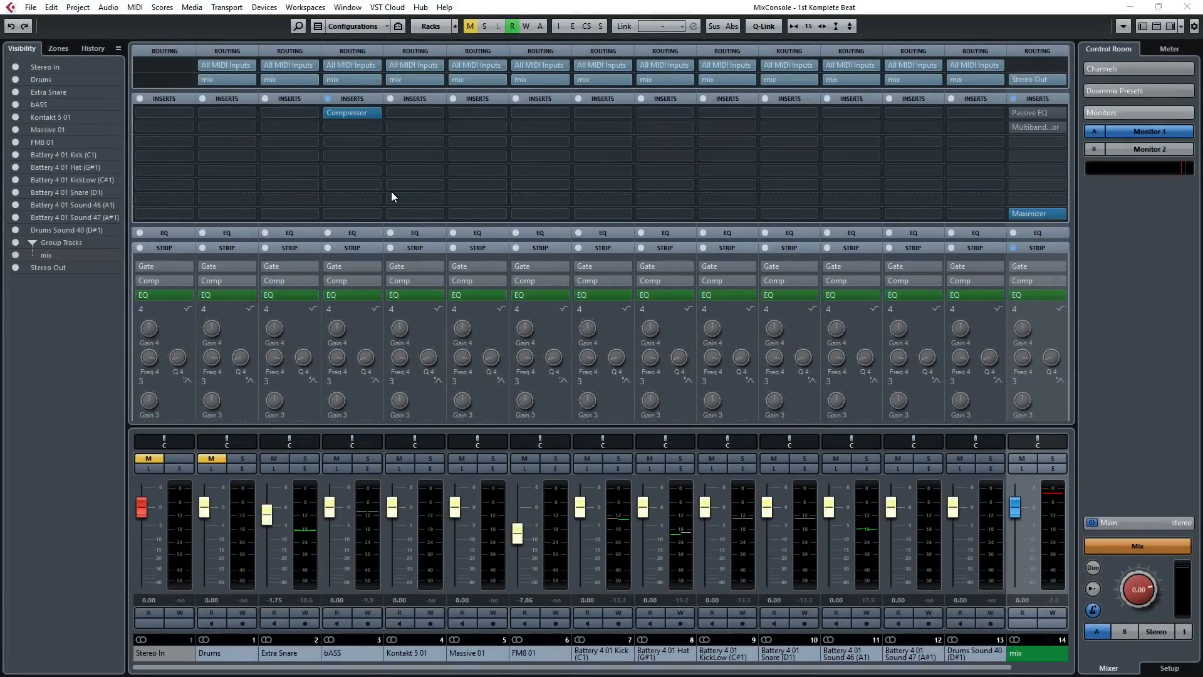
Switch from the MixConsole to the Project window showing the beat arrangement
left_click(1035, 213)
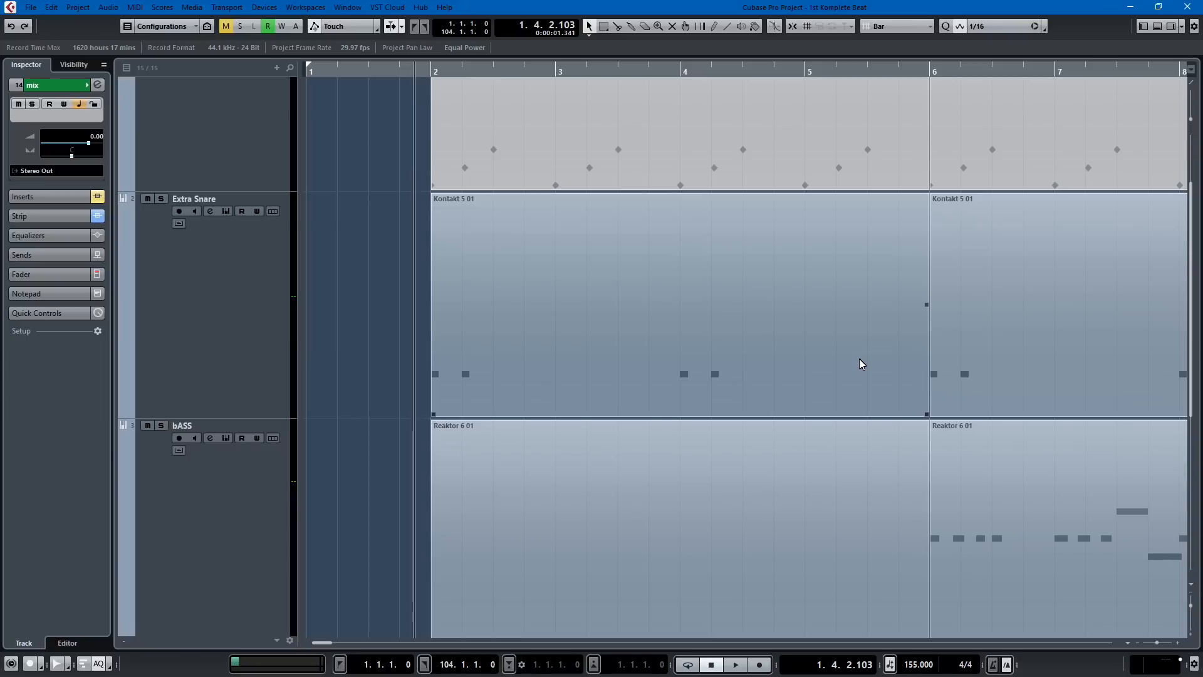
Play the arrangement to around bar 9, then reopen the MixConsole with F3
left_click(734, 664)
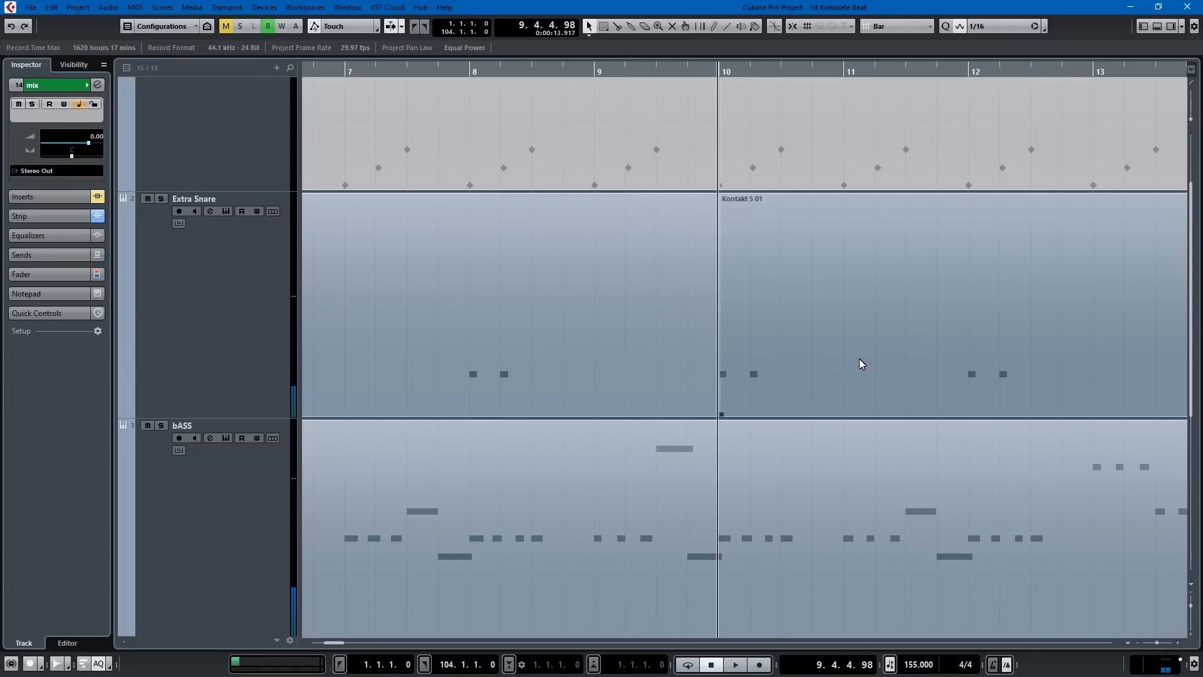
mouse_move(763, 627)
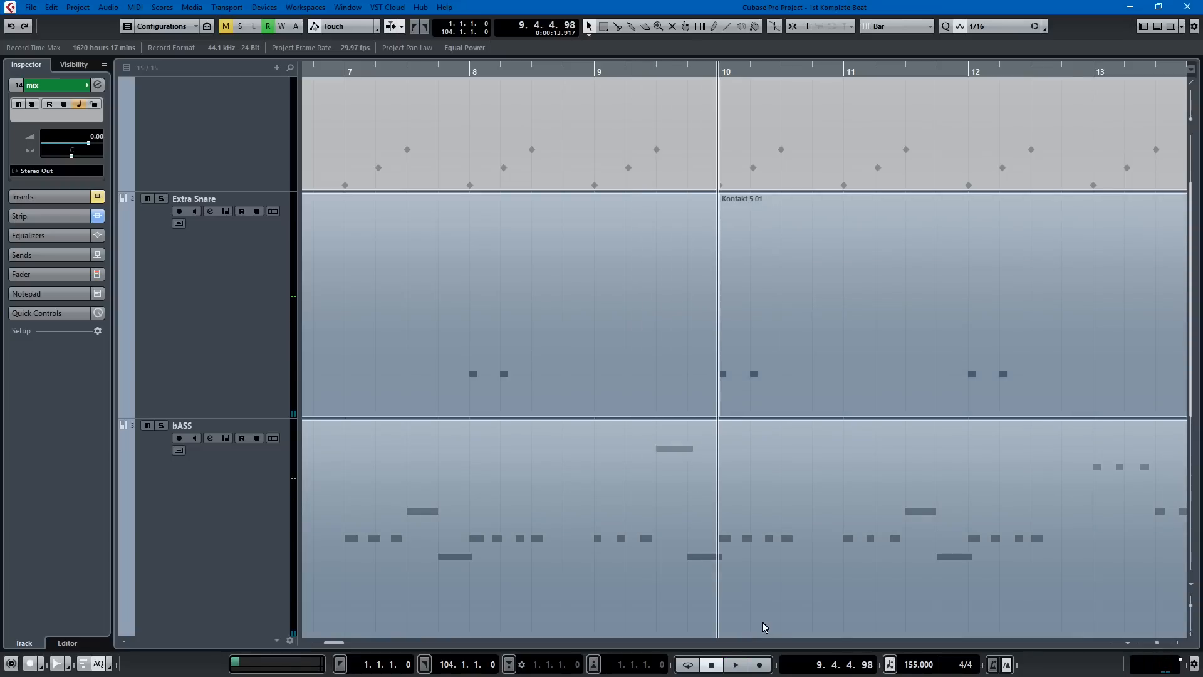
key("F3")
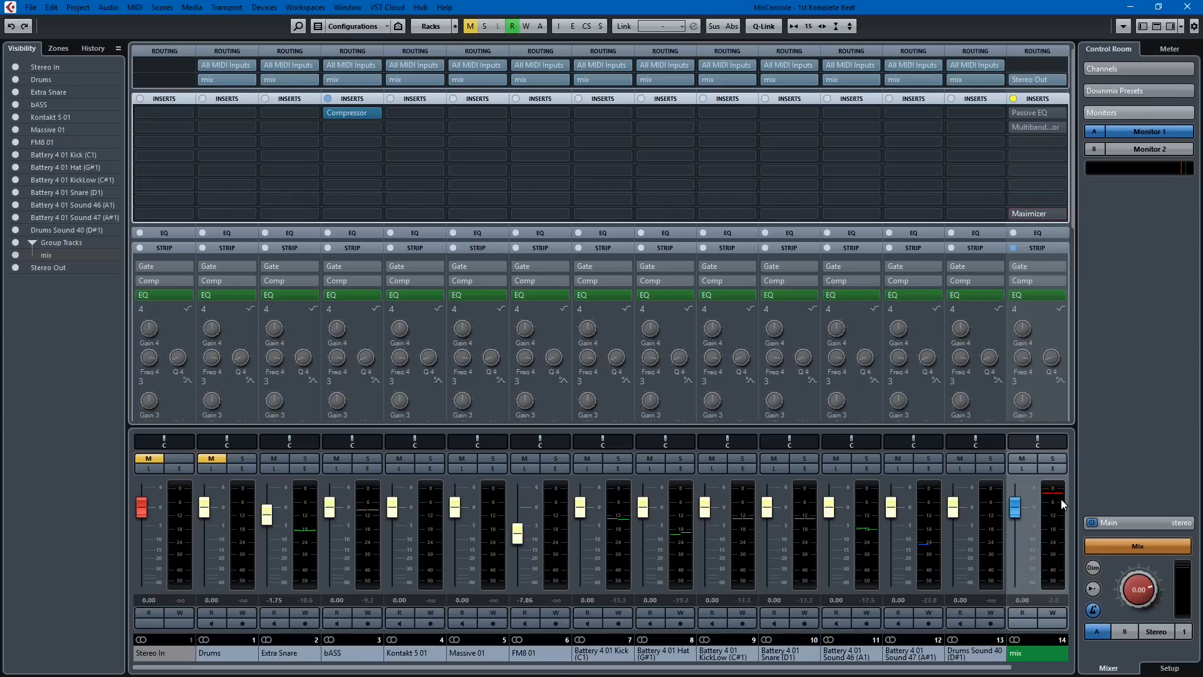
mouse_move(1050, 476)
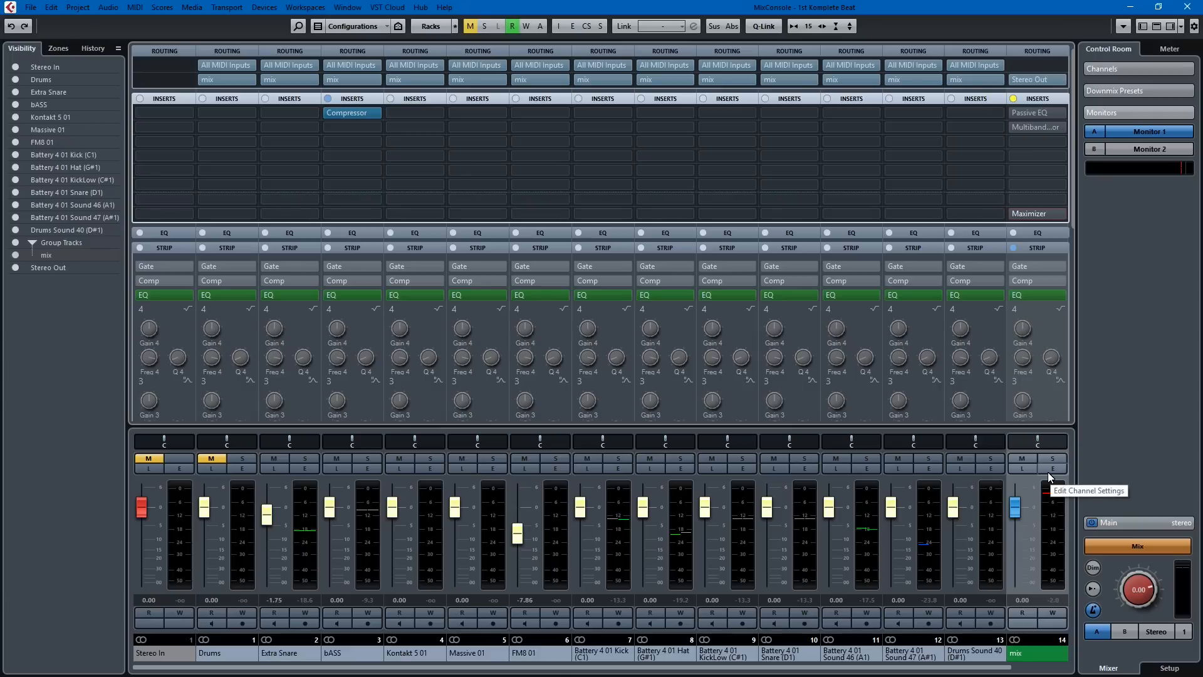
mouse_move(1052, 478)
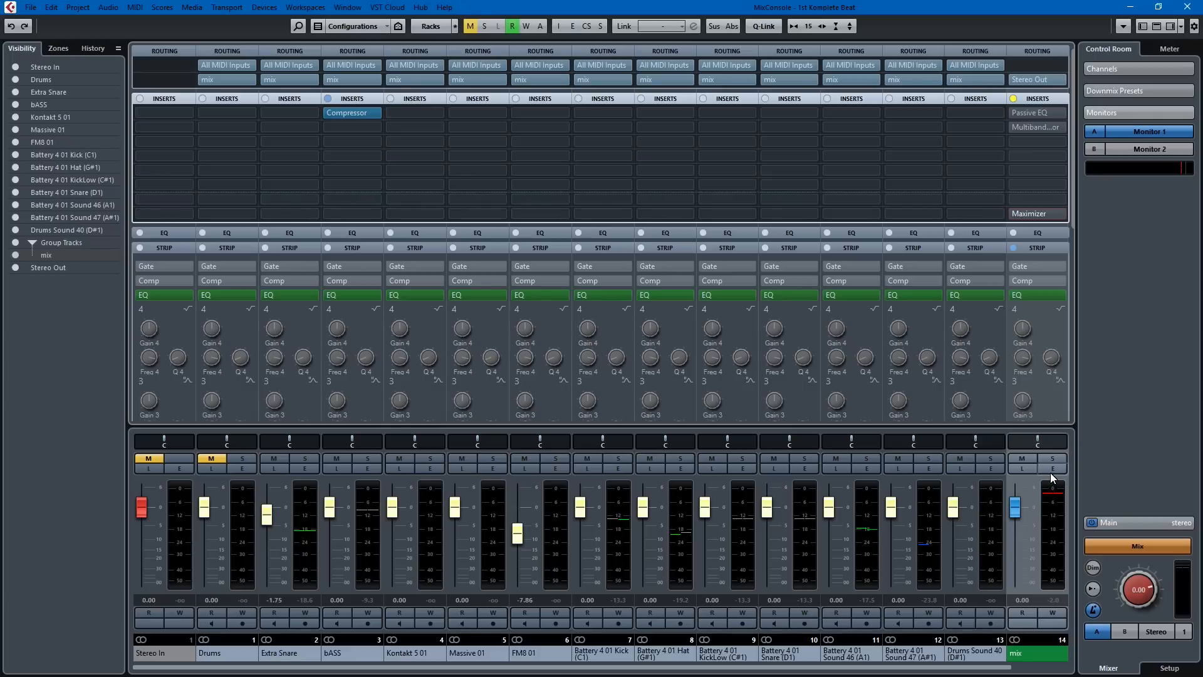
mouse_move(1053, 476)
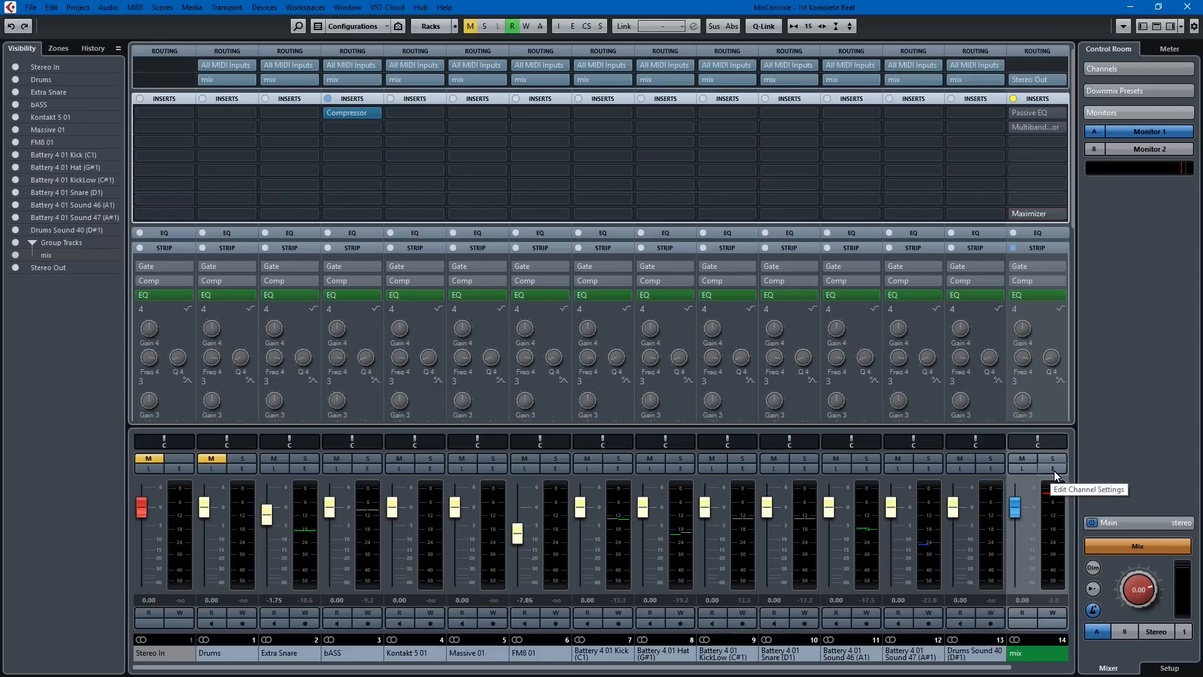
Open Channel Settings for the 'mix' group channel
left_click(1052, 469)
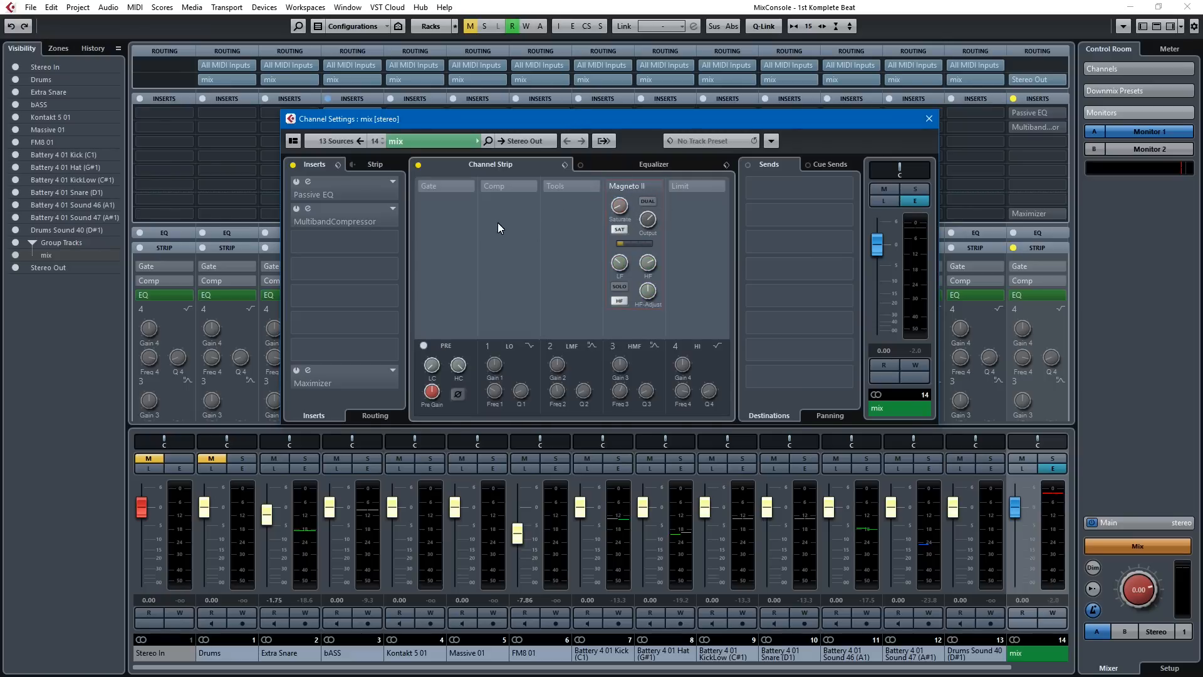
mouse_move(602, 188)
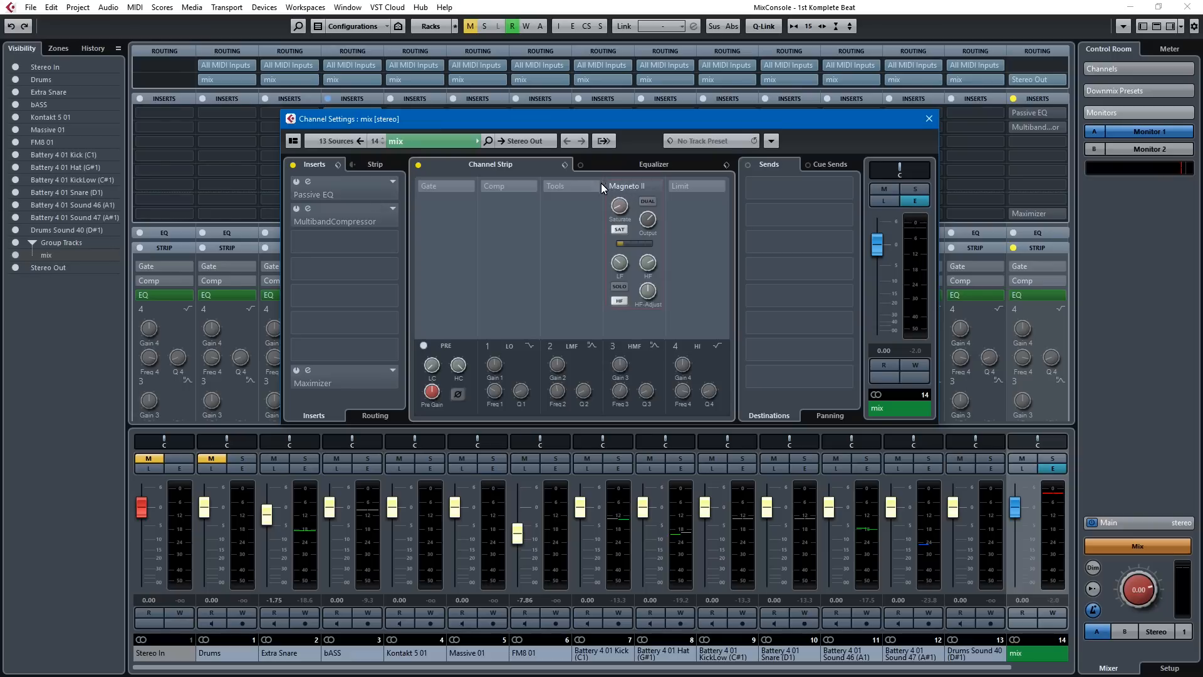
mouse_move(505, 187)
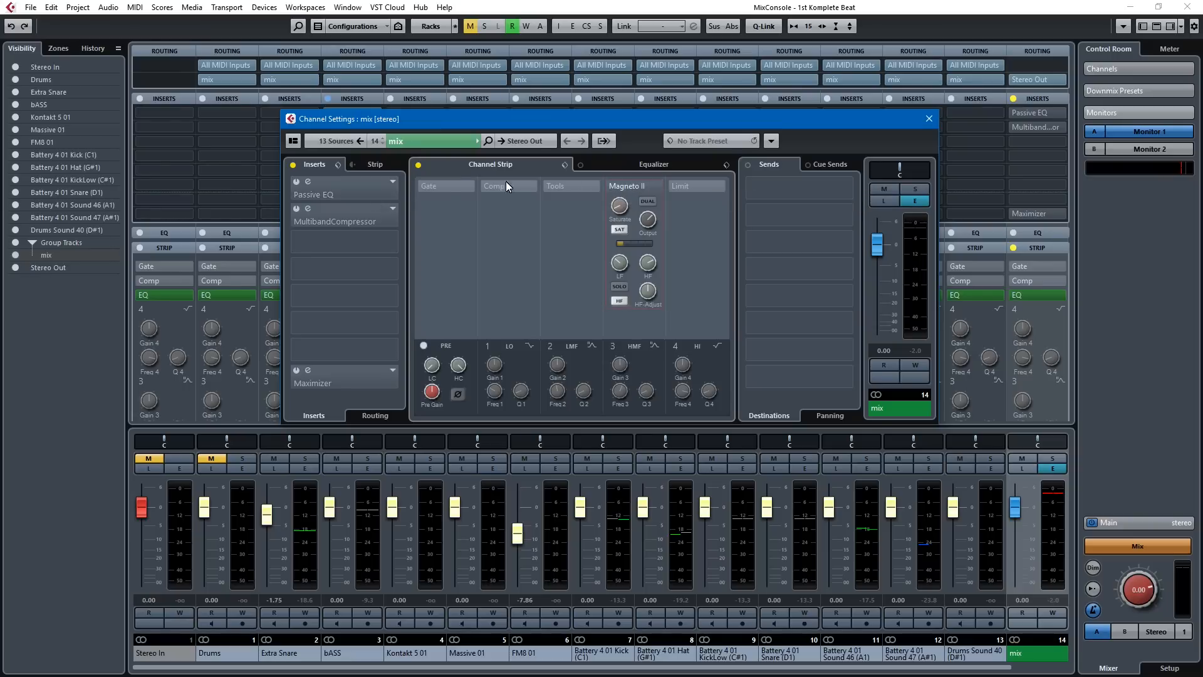
Open the Passive EQ on the mix bus and bypass it to compare the low cut
left_click(348, 194)
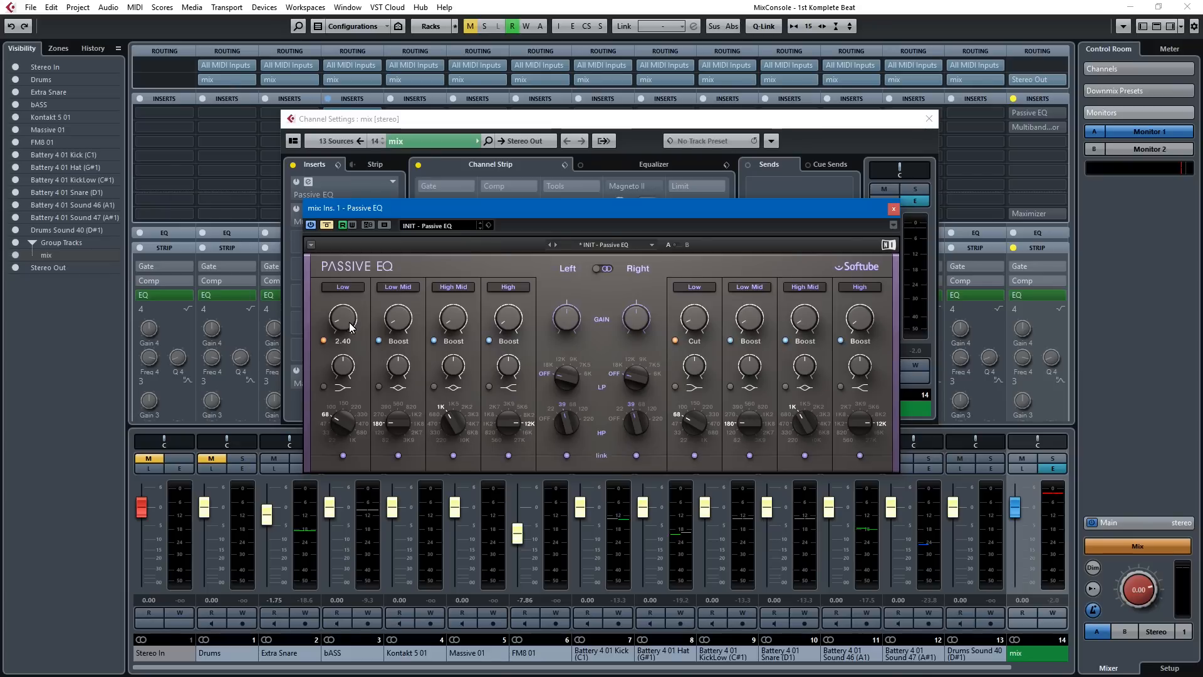
mouse_move(368, 274)
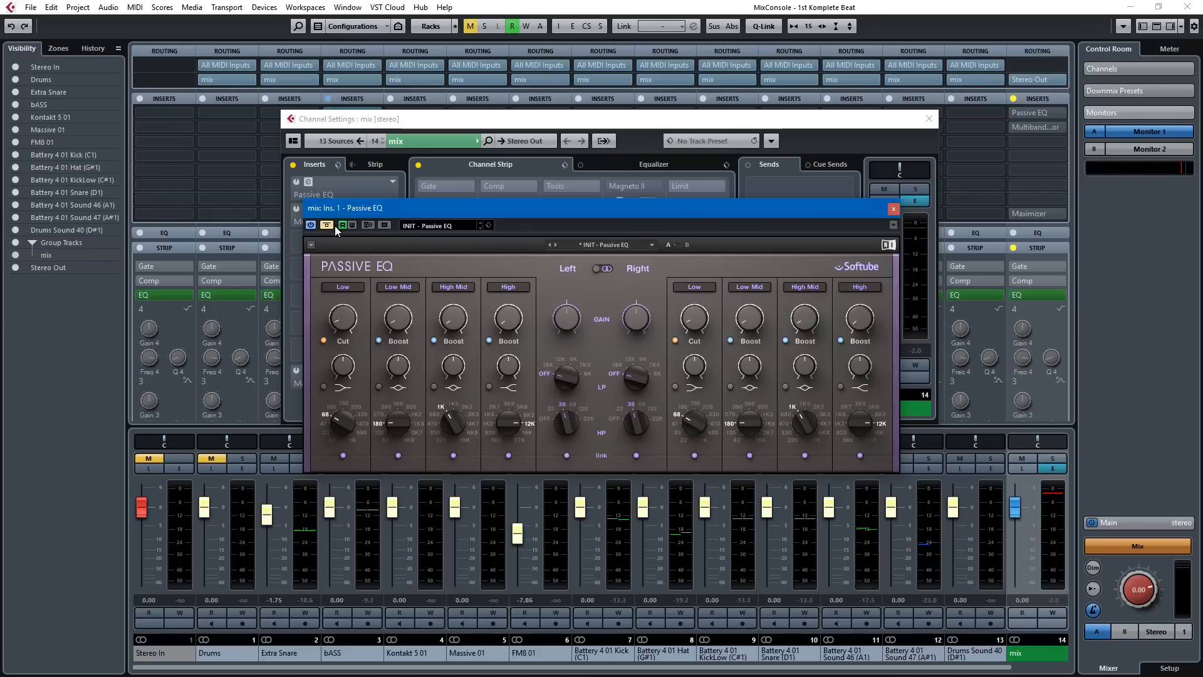
mouse_move(327, 225)
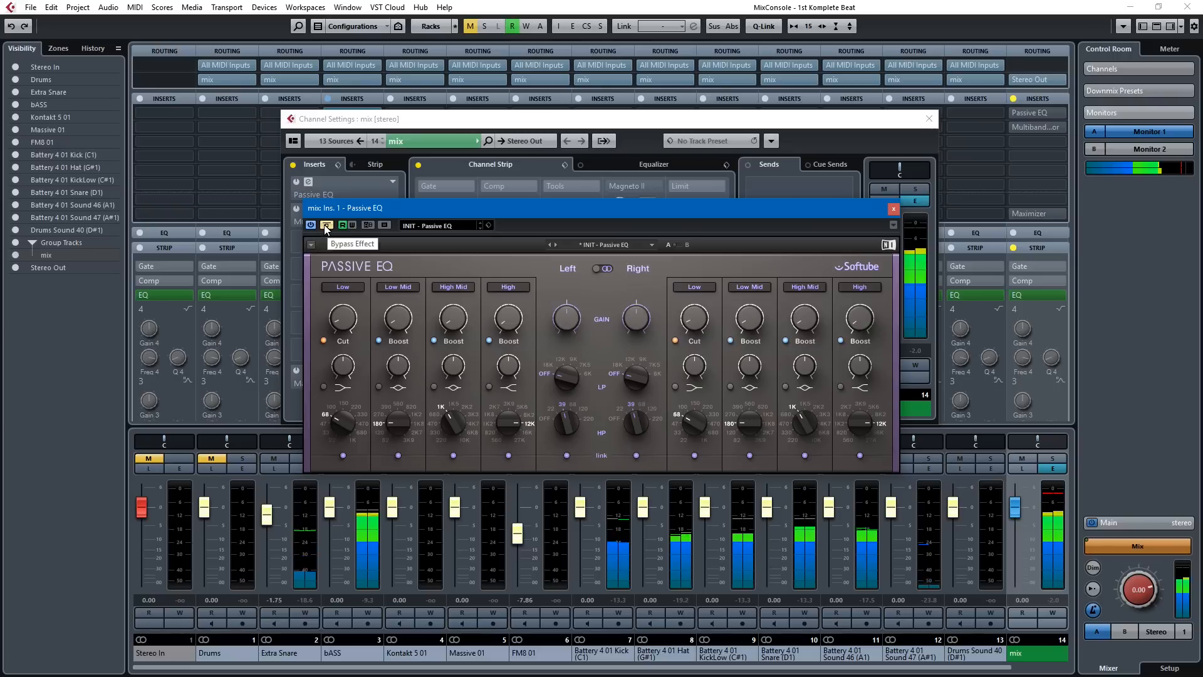
left_click(325, 225)
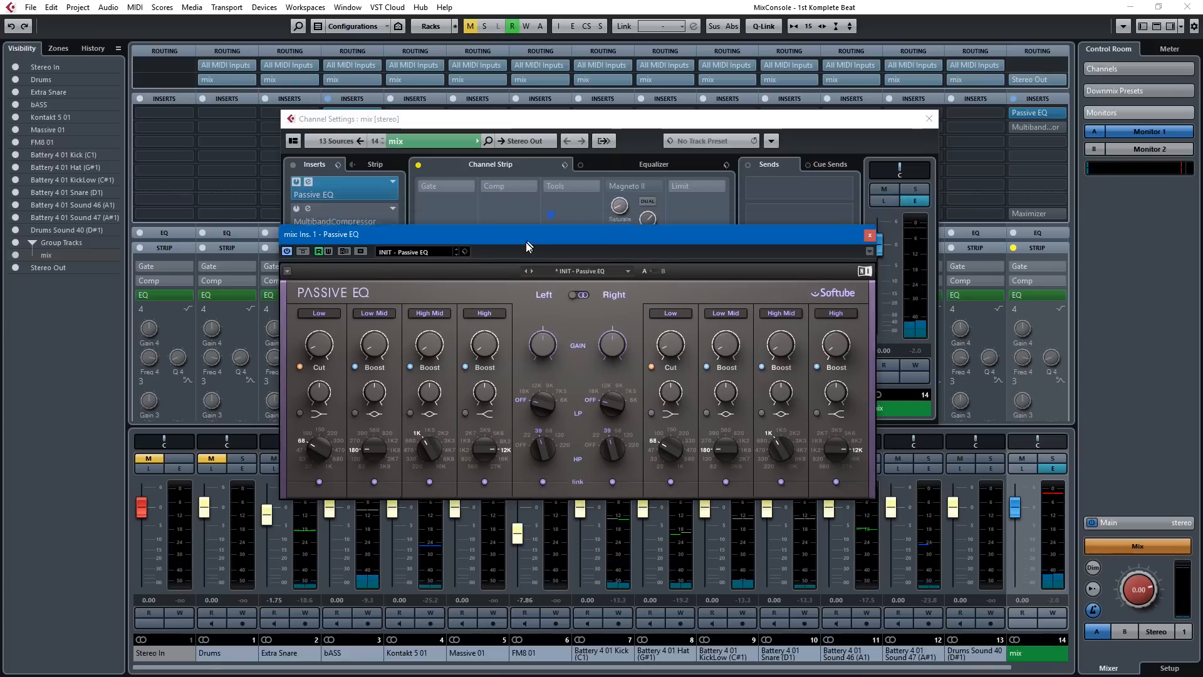
Close the Passive EQ plug-in window
left_click(868, 234)
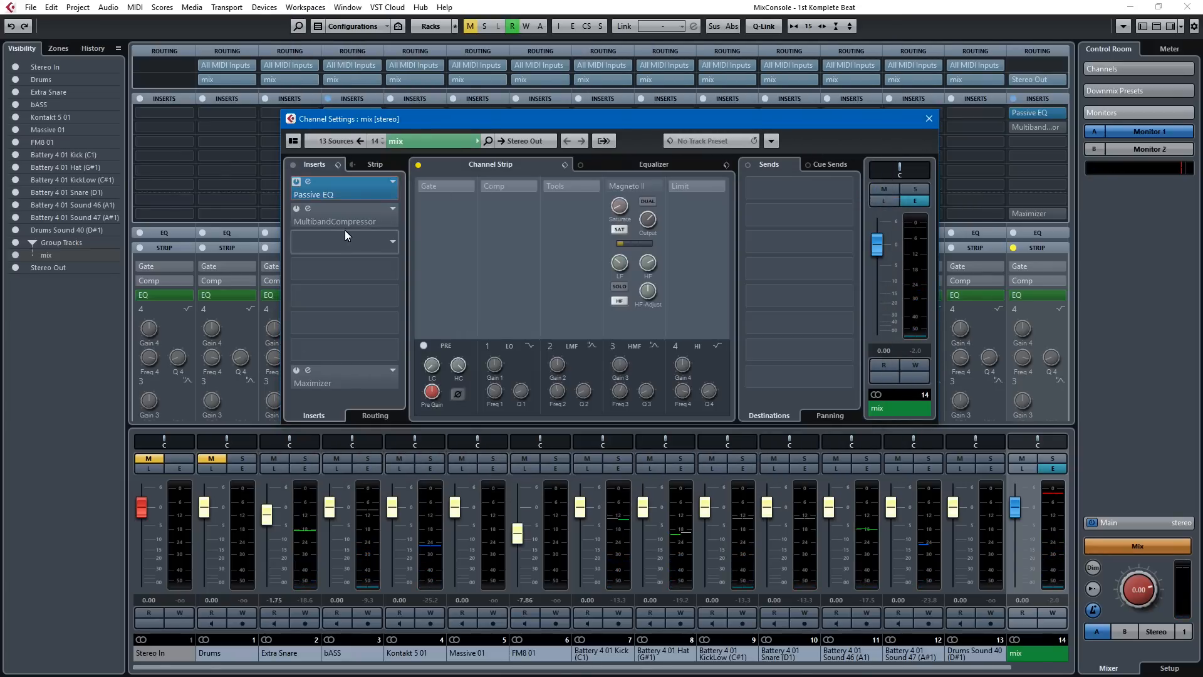
mouse_move(345, 222)
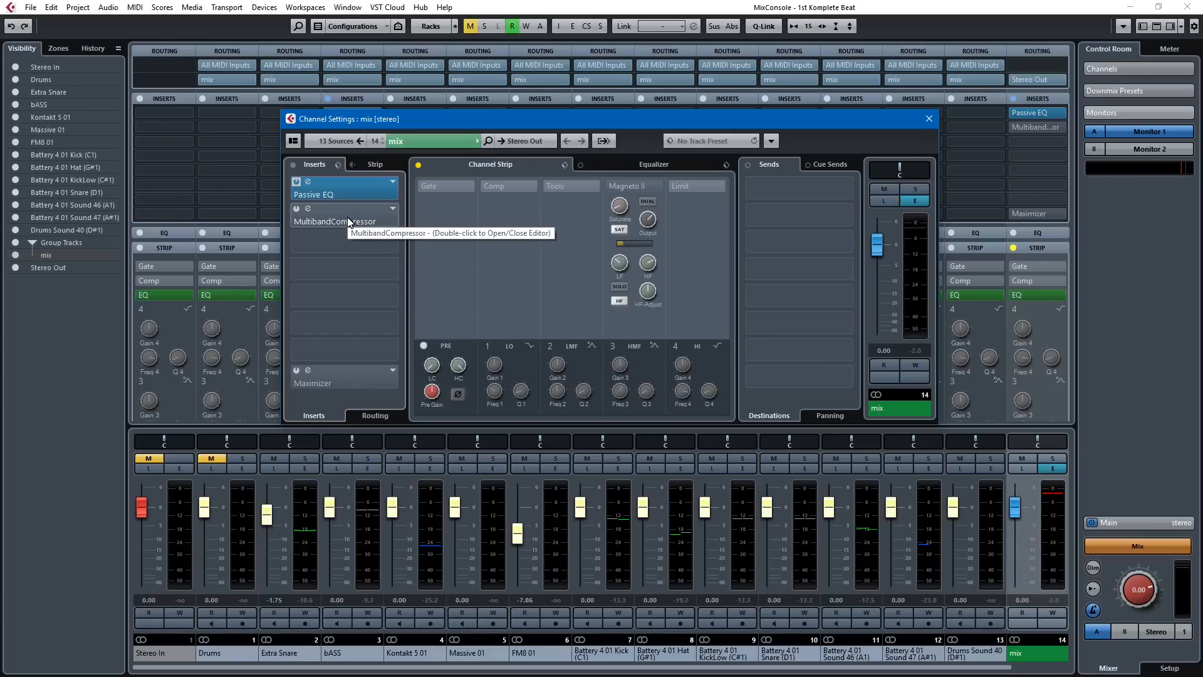
mouse_move(350, 225)
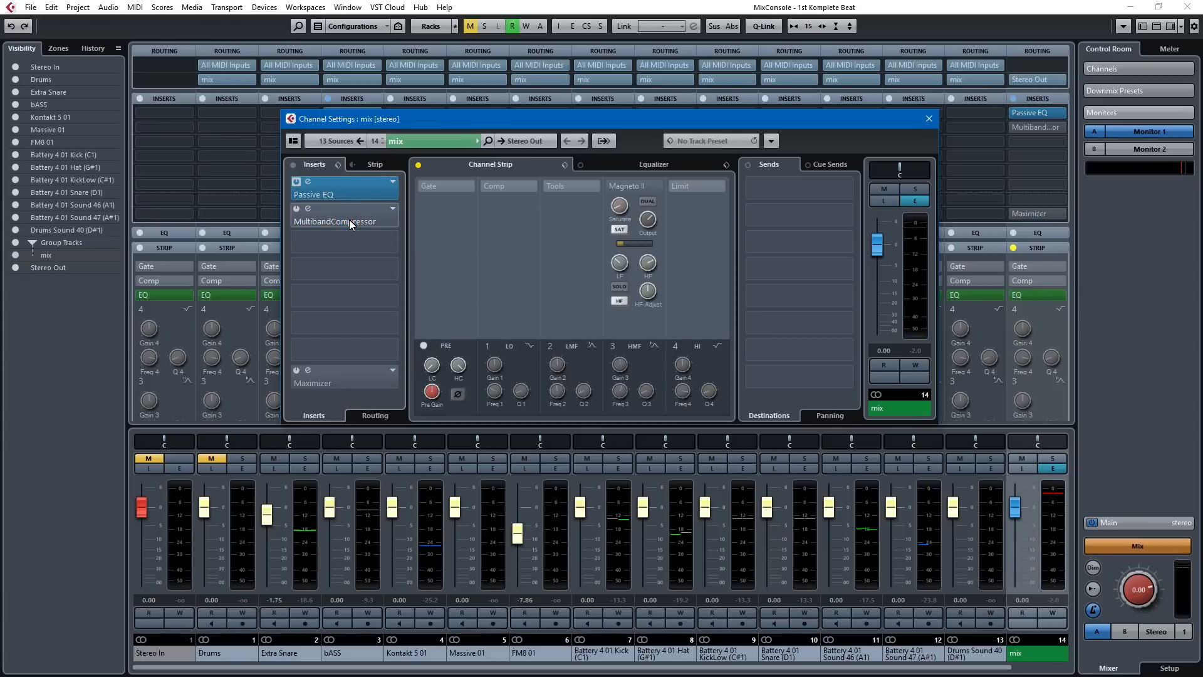
Open the mix bus MultibandCompressor editor showing the R&B Master preset
double_click(333, 222)
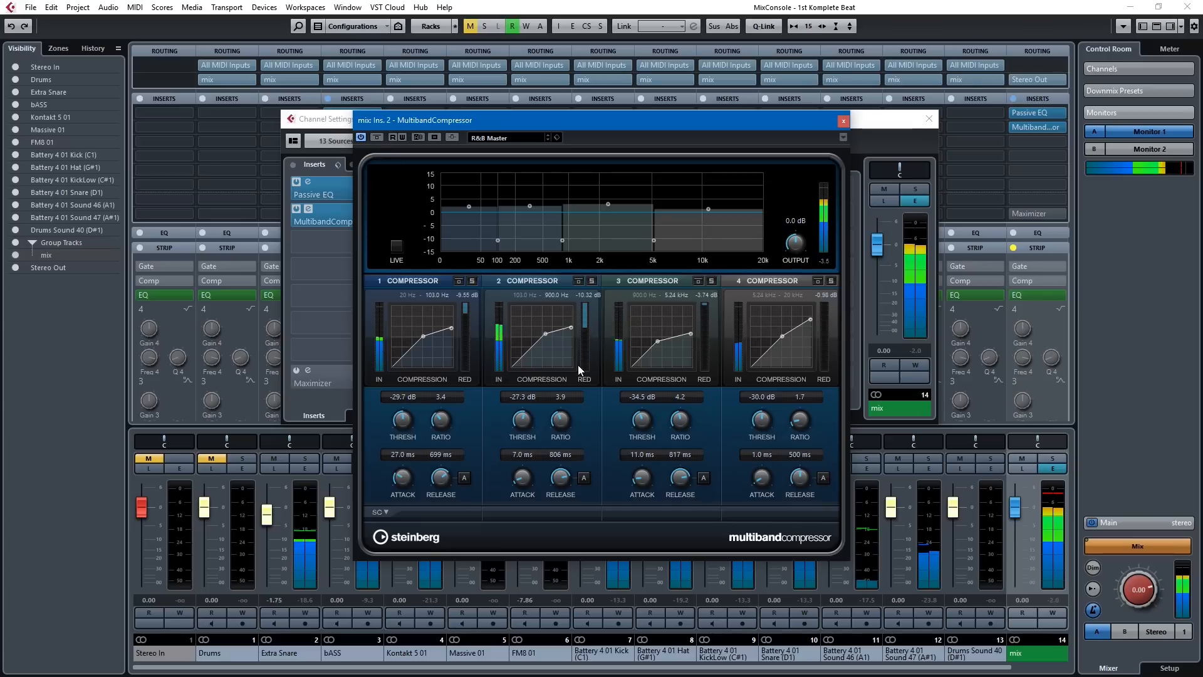
mouse_move(635, 328)
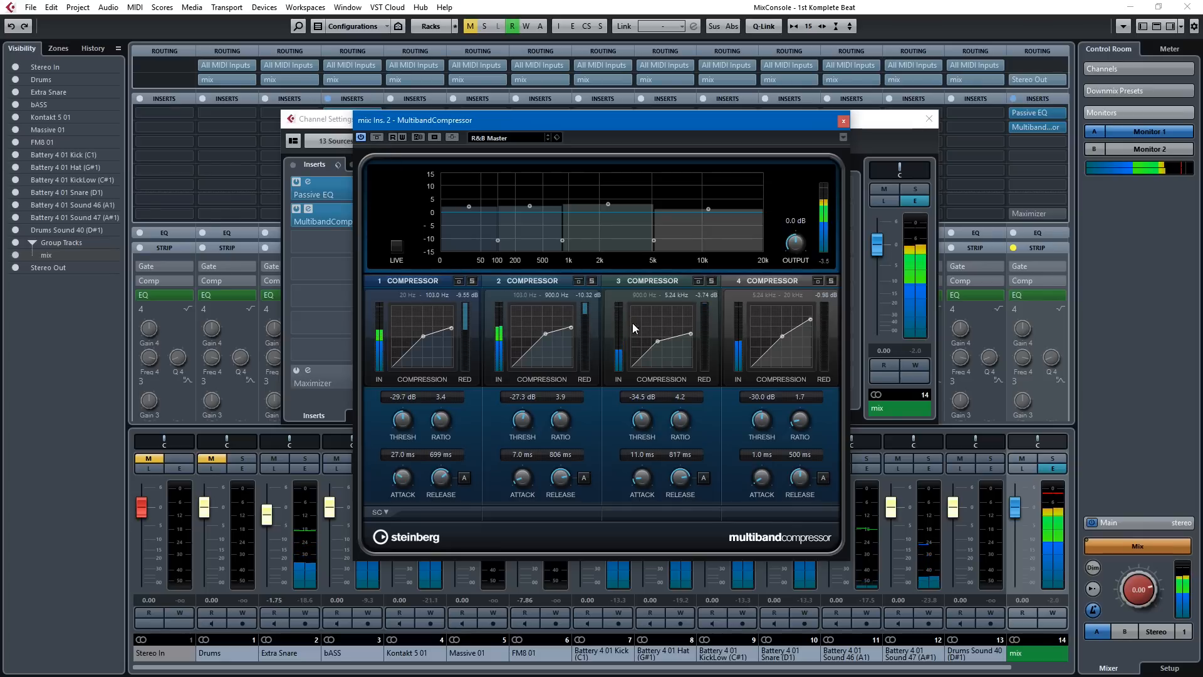
mouse_move(727, 331)
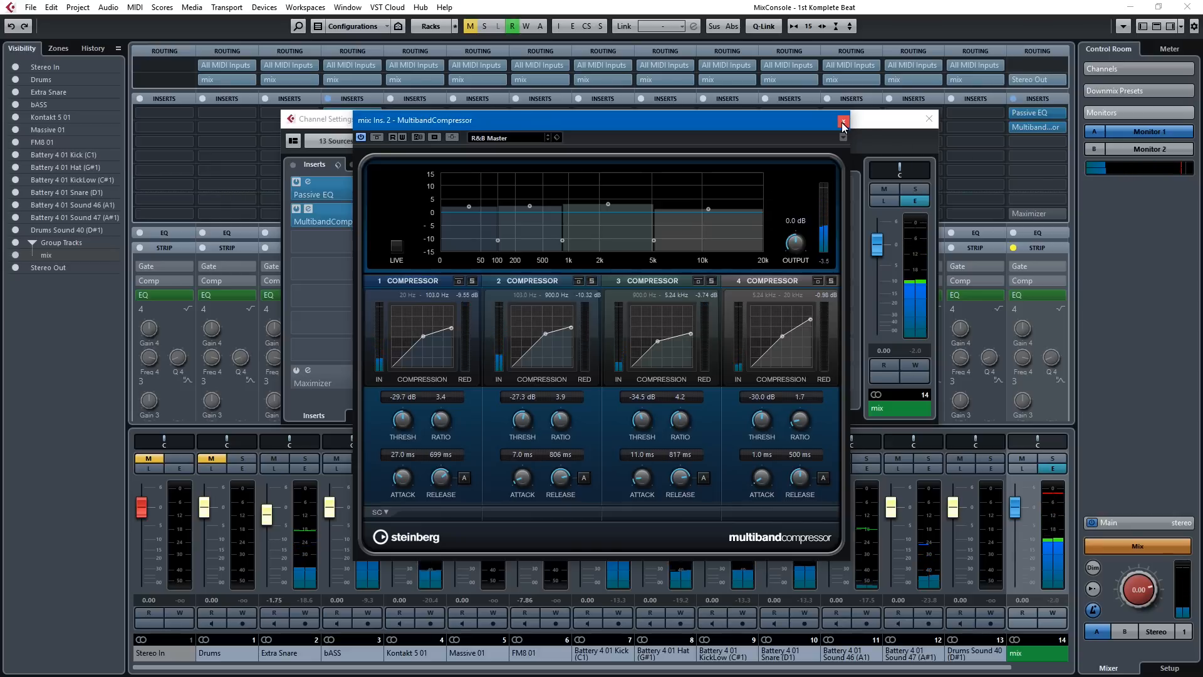
mouse_move(842, 124)
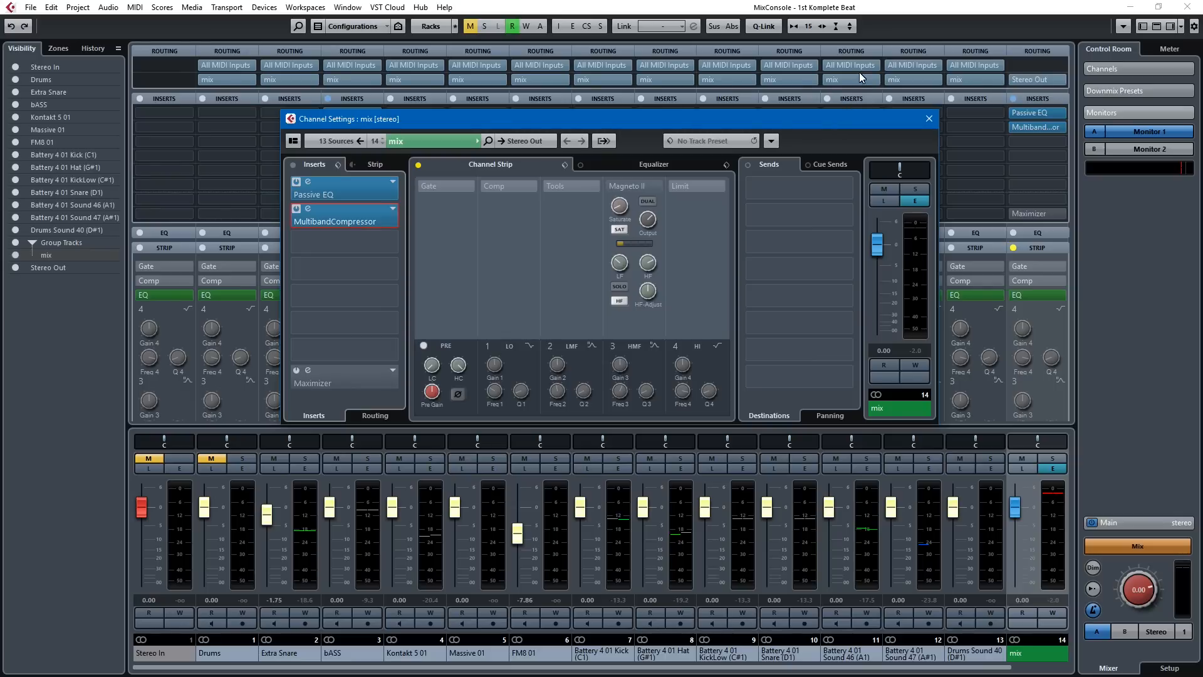
Activate the Magneto II module in the mix channel strip
left_click(609, 185)
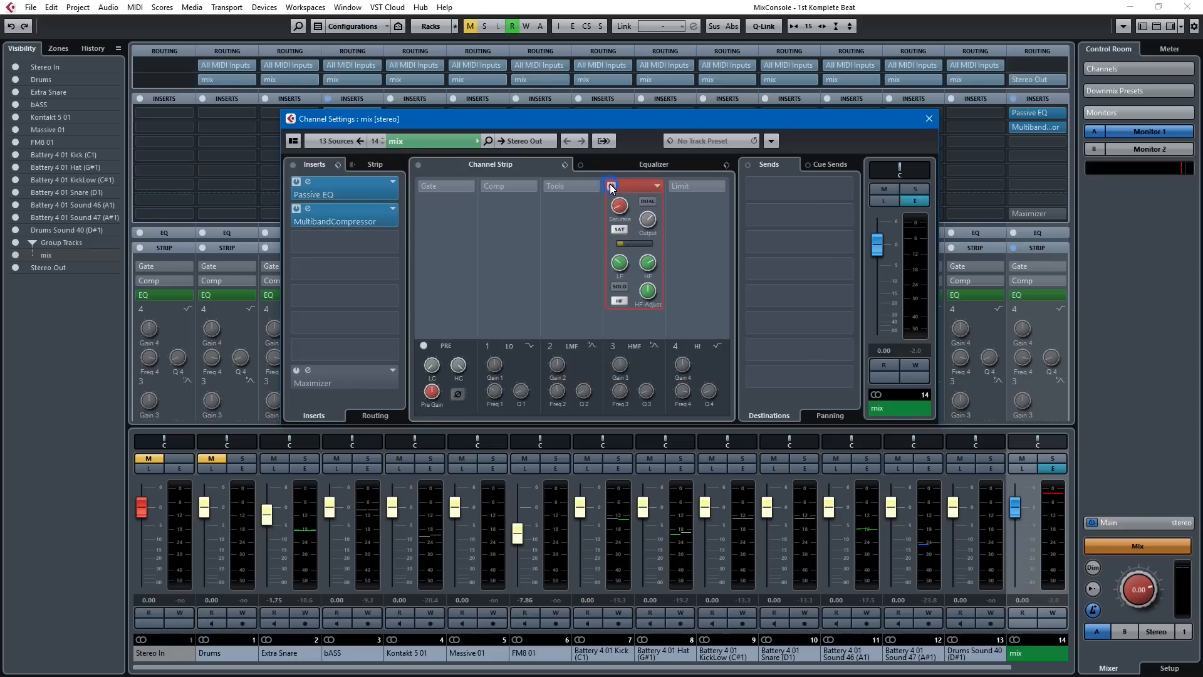
left_click(629, 185)
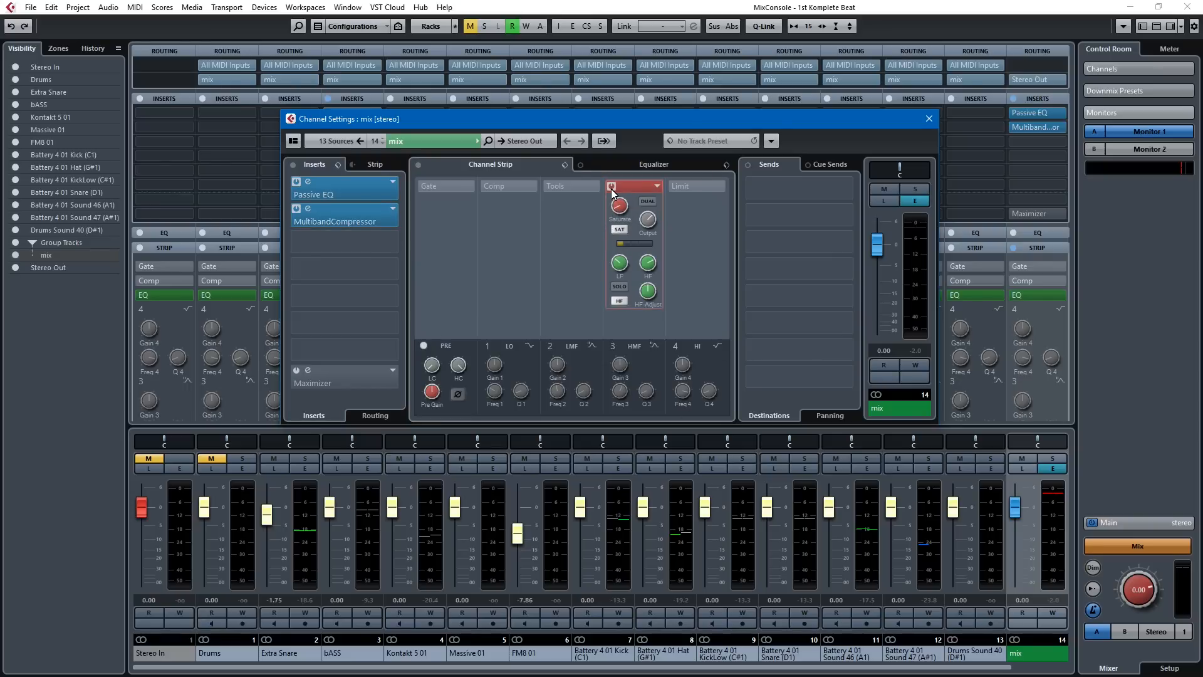
mouse_move(612, 185)
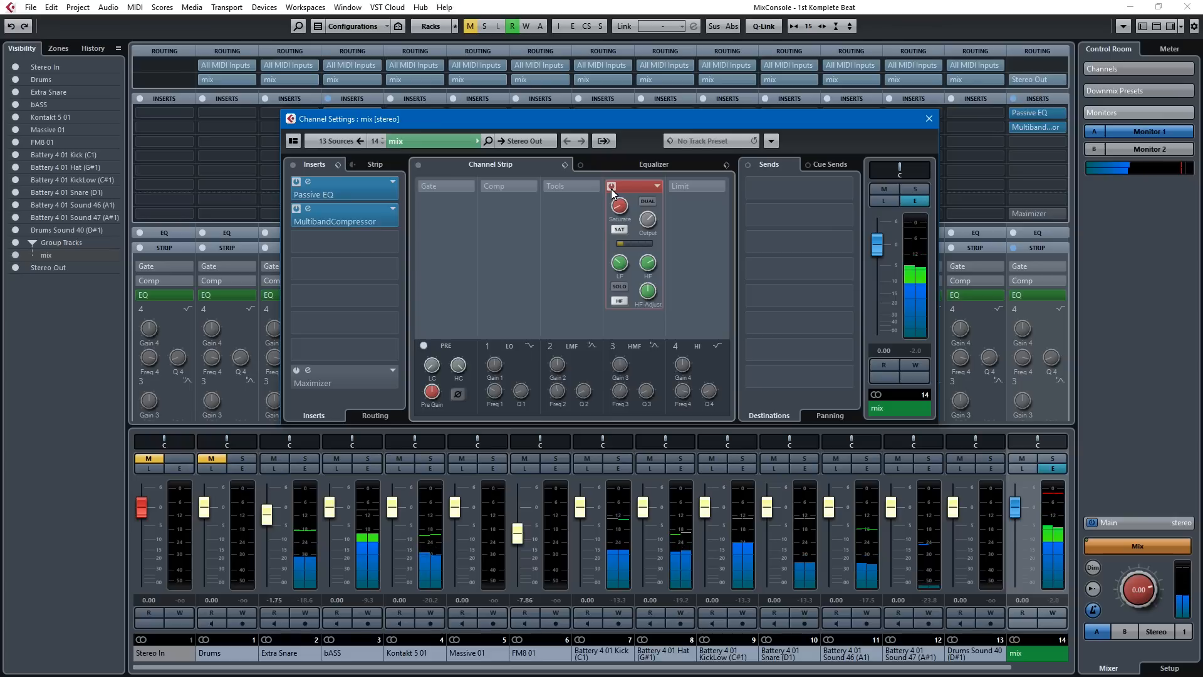
left_click(631, 185)
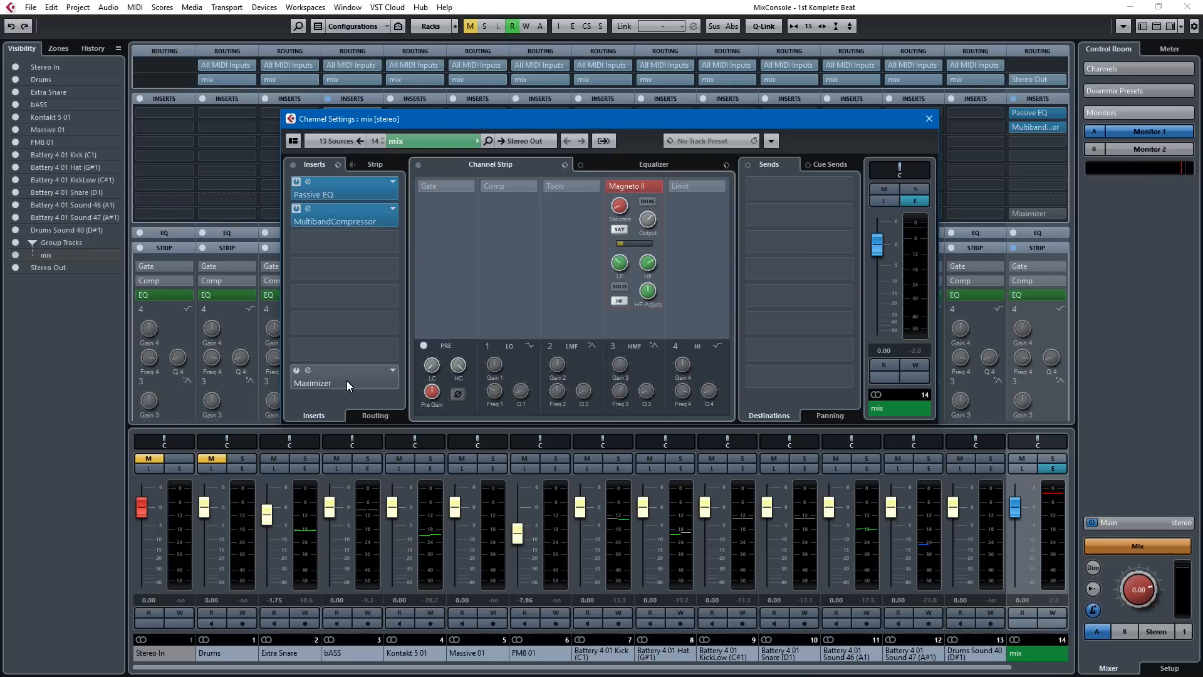
Open the mix bus Maximizer editor, showing Optimize at 30%
double_click(312, 383)
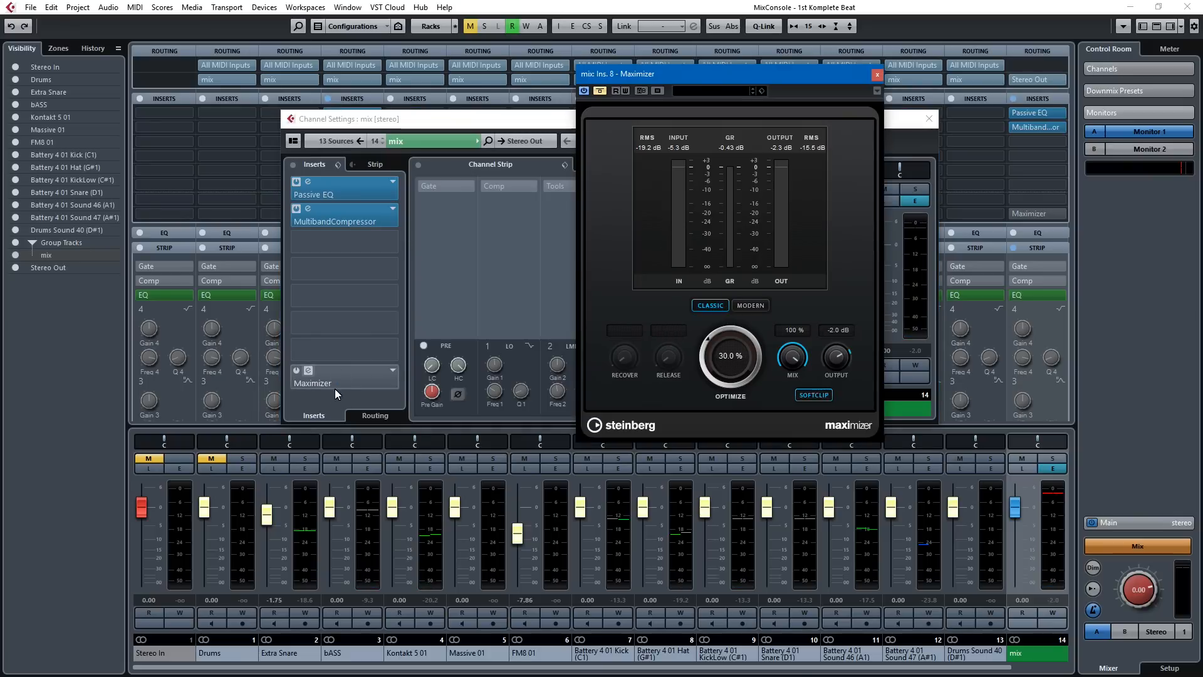
mouse_move(344, 386)
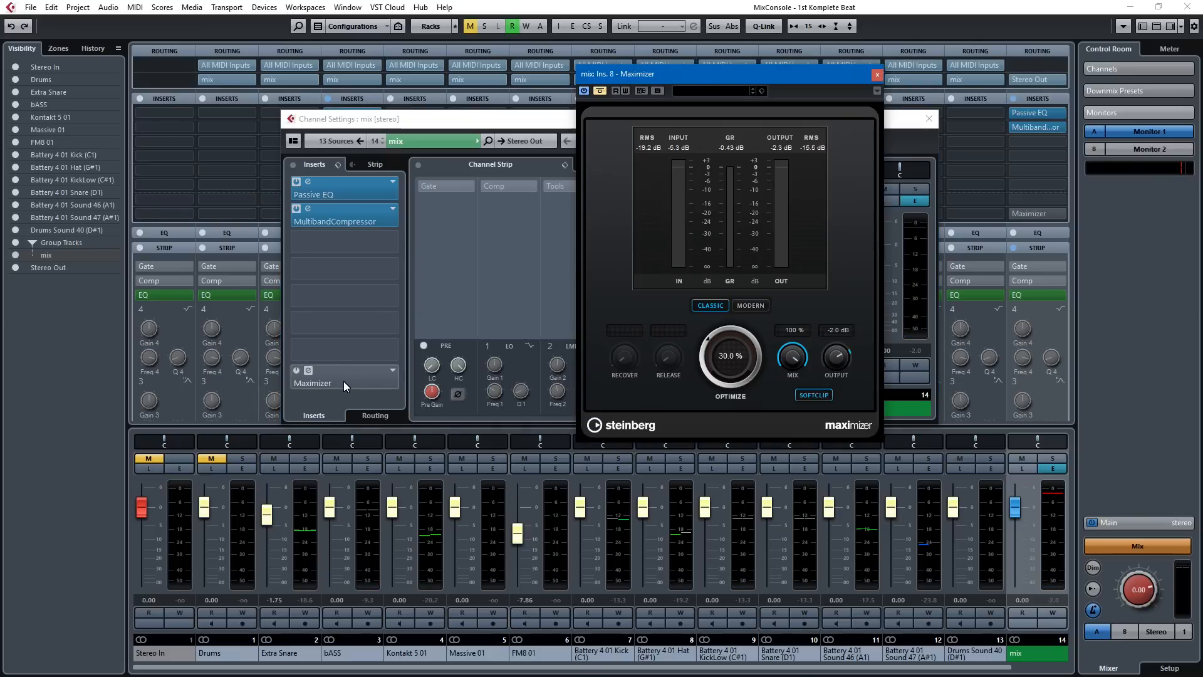
mouse_move(344, 382)
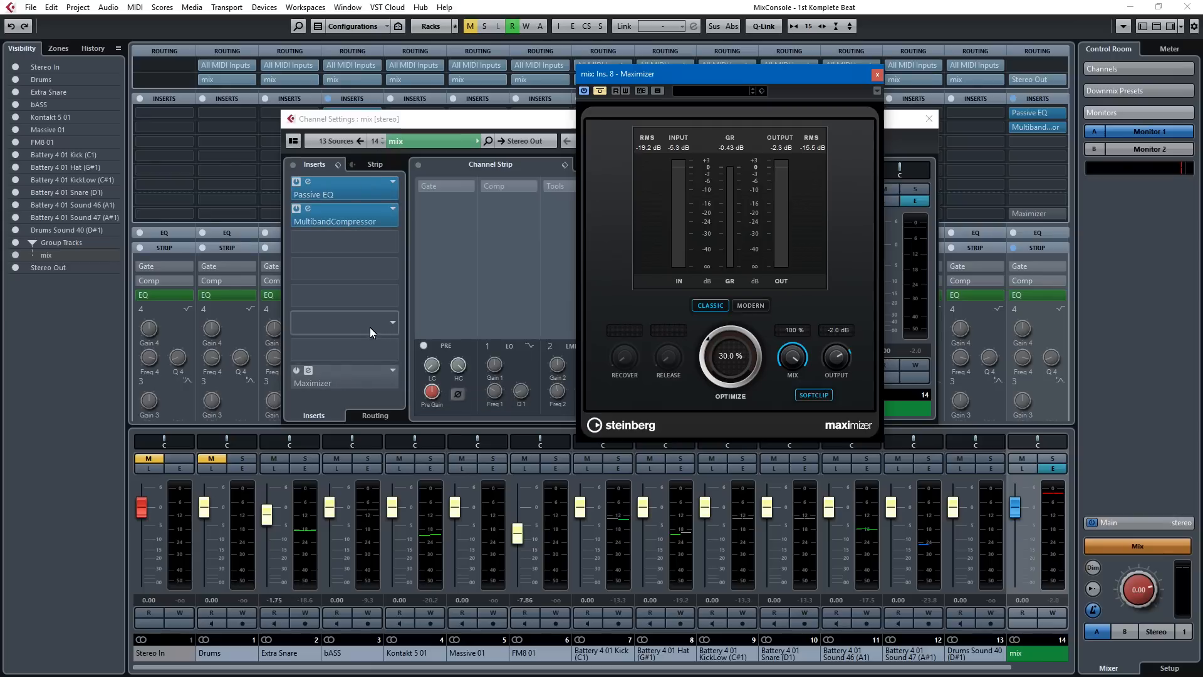
mouse_move(357, 311)
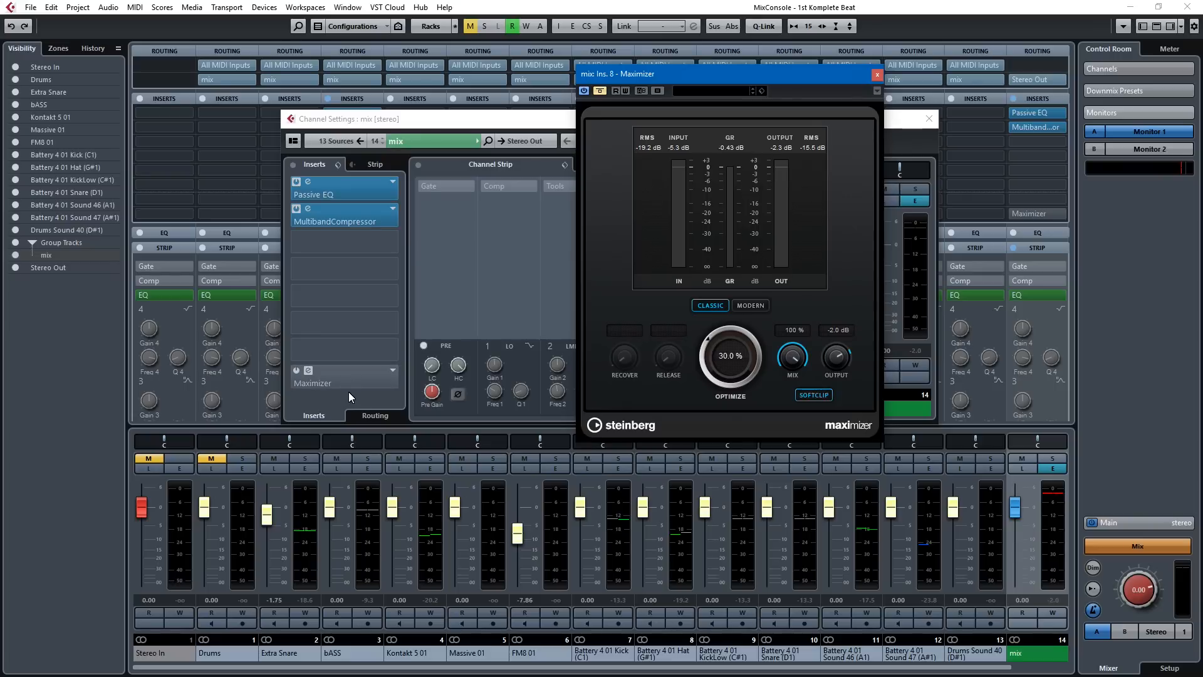
mouse_move(346, 384)
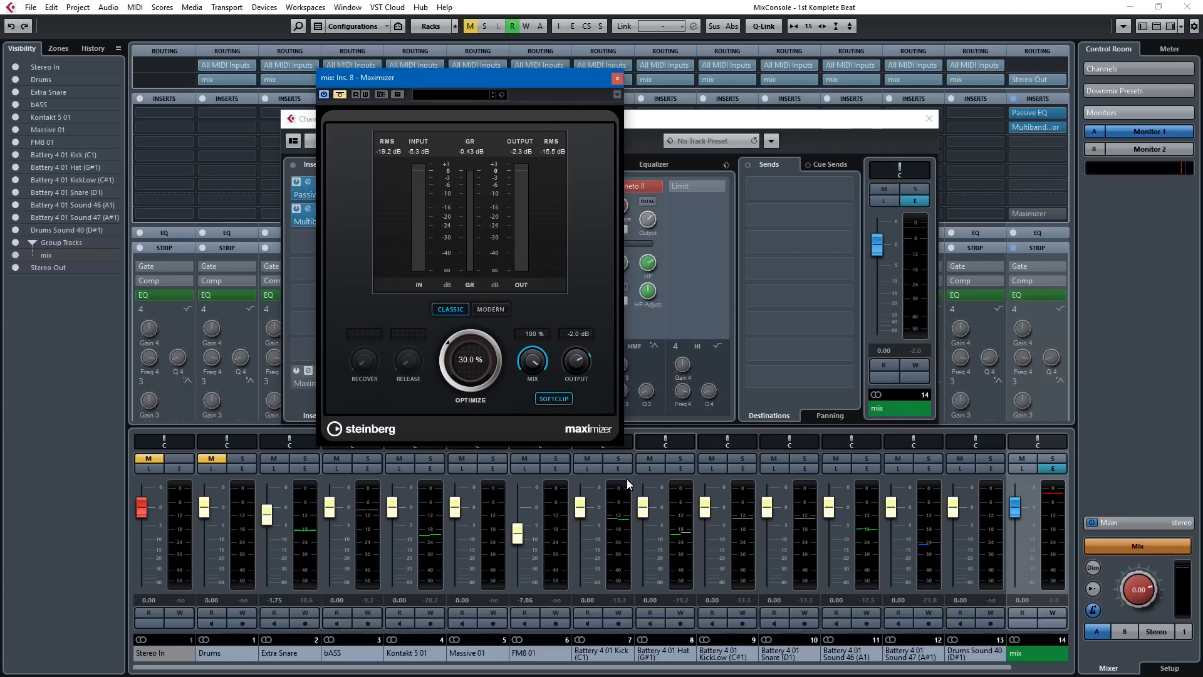
left_click(489, 308)
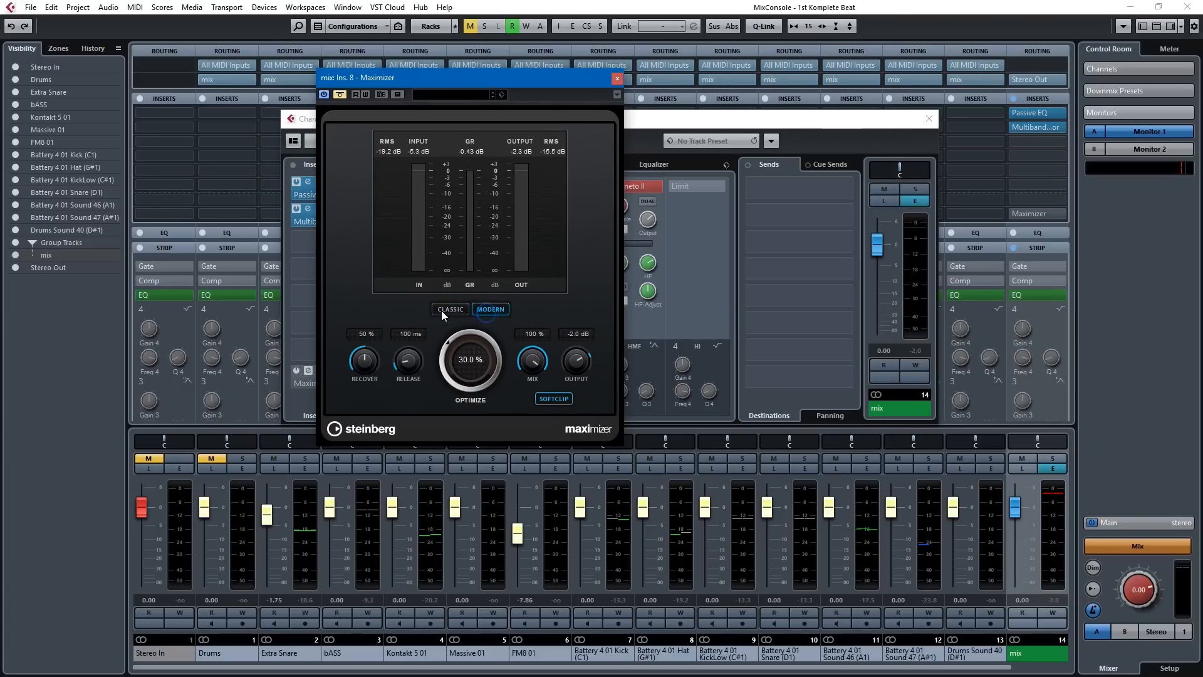
left_click(450, 308)
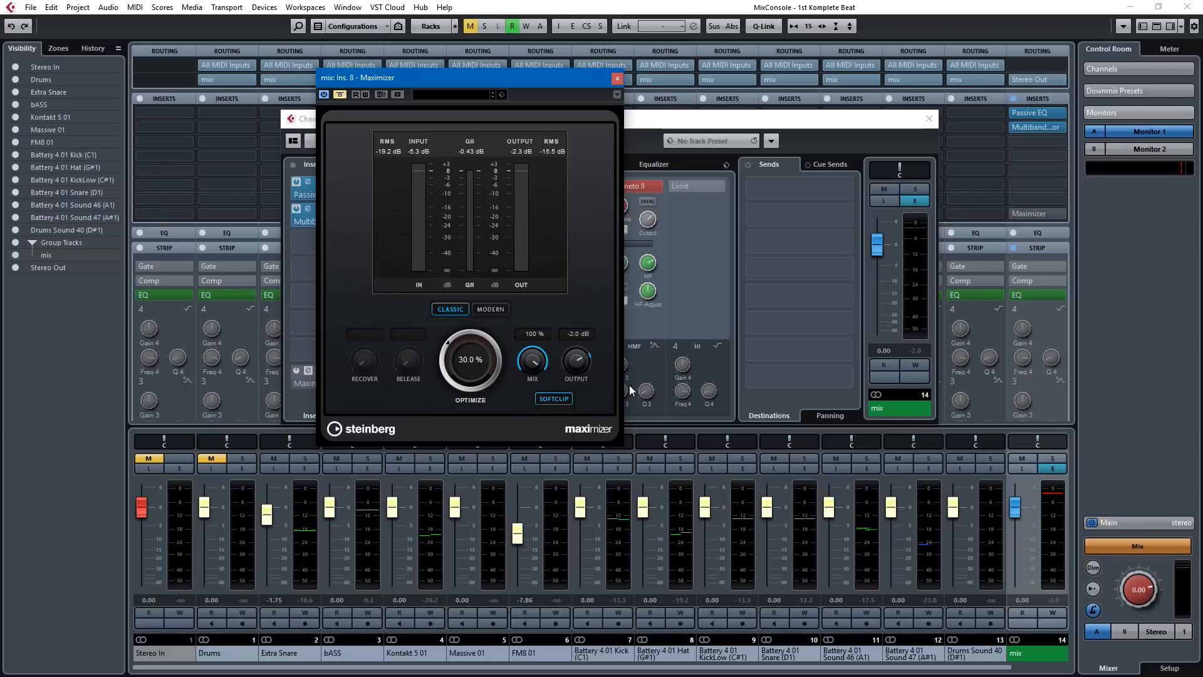
left_click_drag(468, 359, 434, 365)
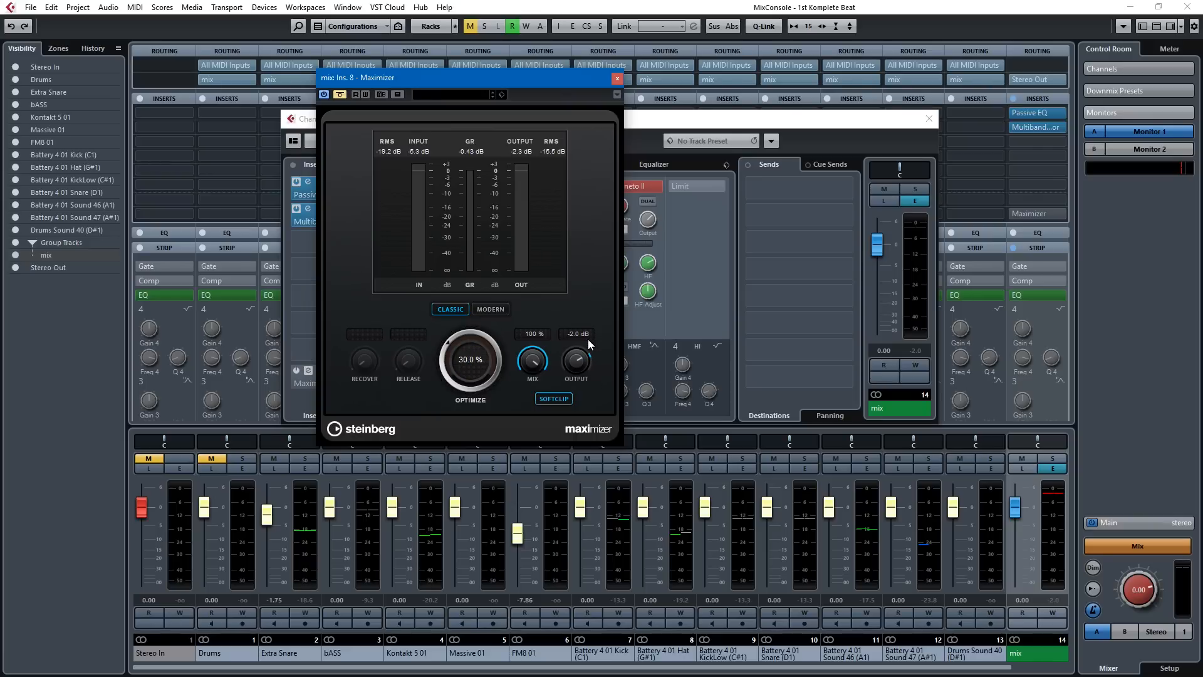
mouse_move(591, 346)
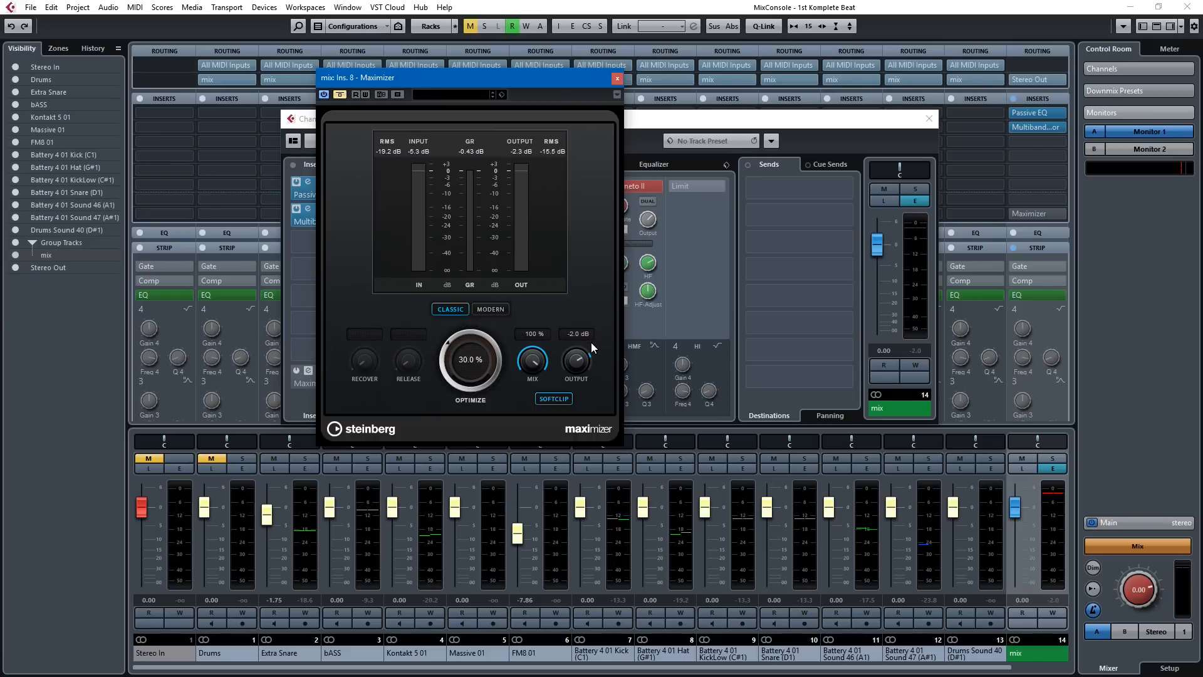
mouse_move(602, 358)
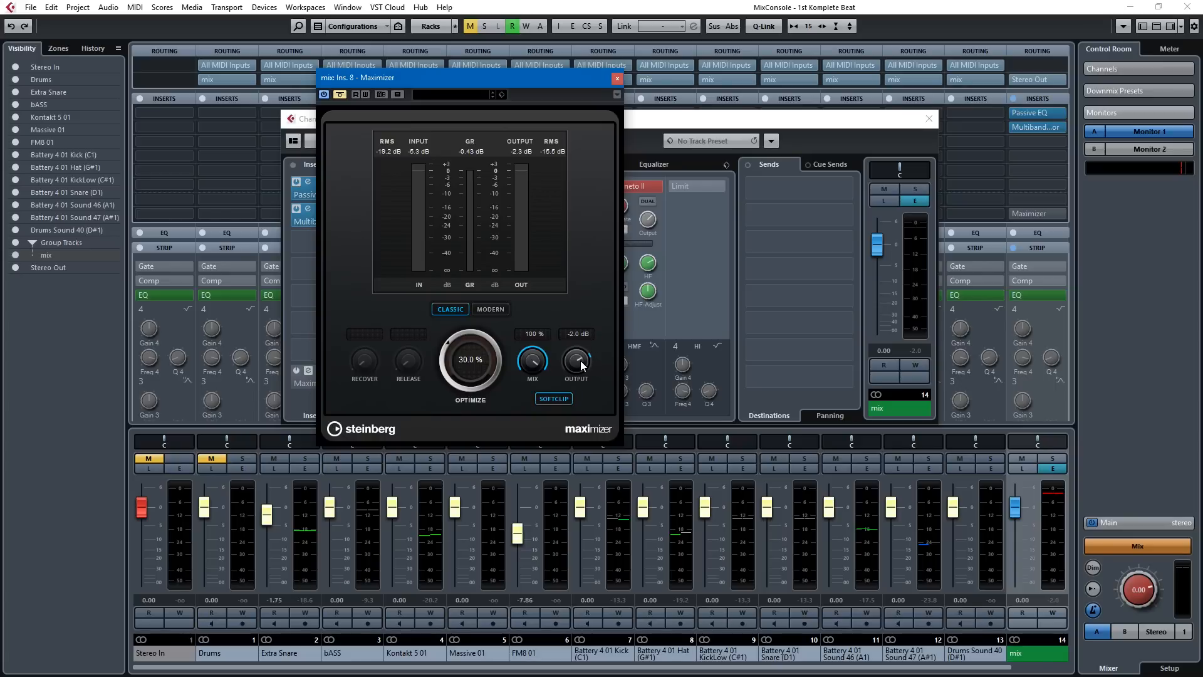
mouse_move(577, 363)
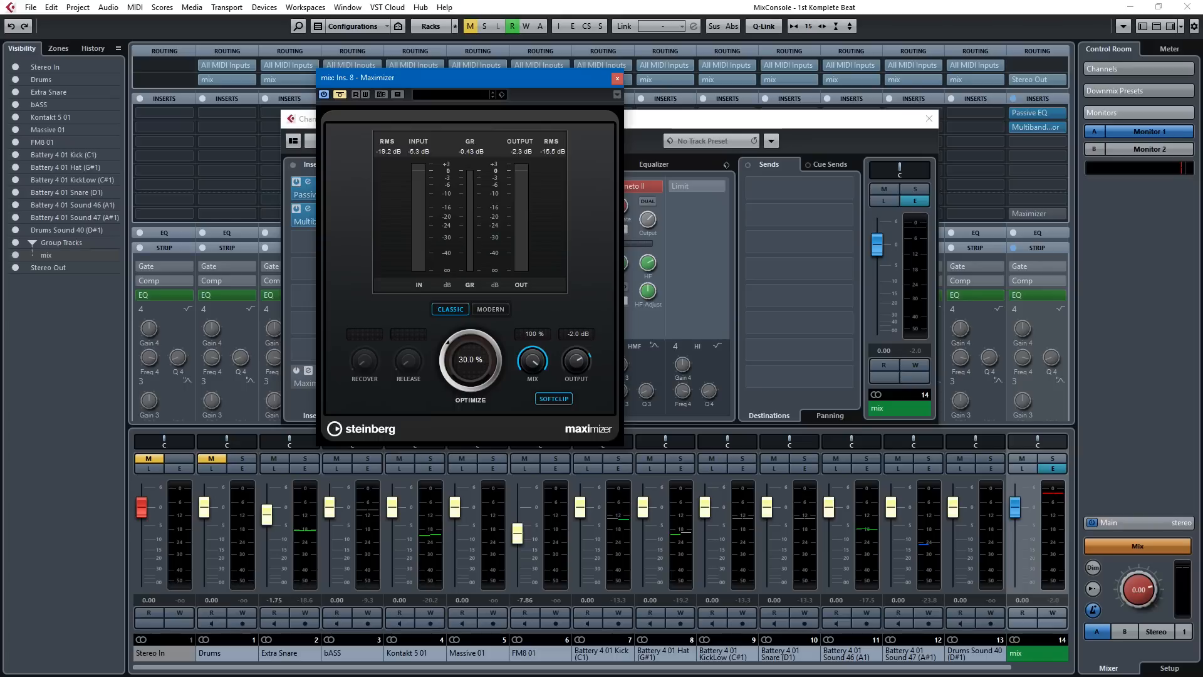
mouse_move(399, 152)
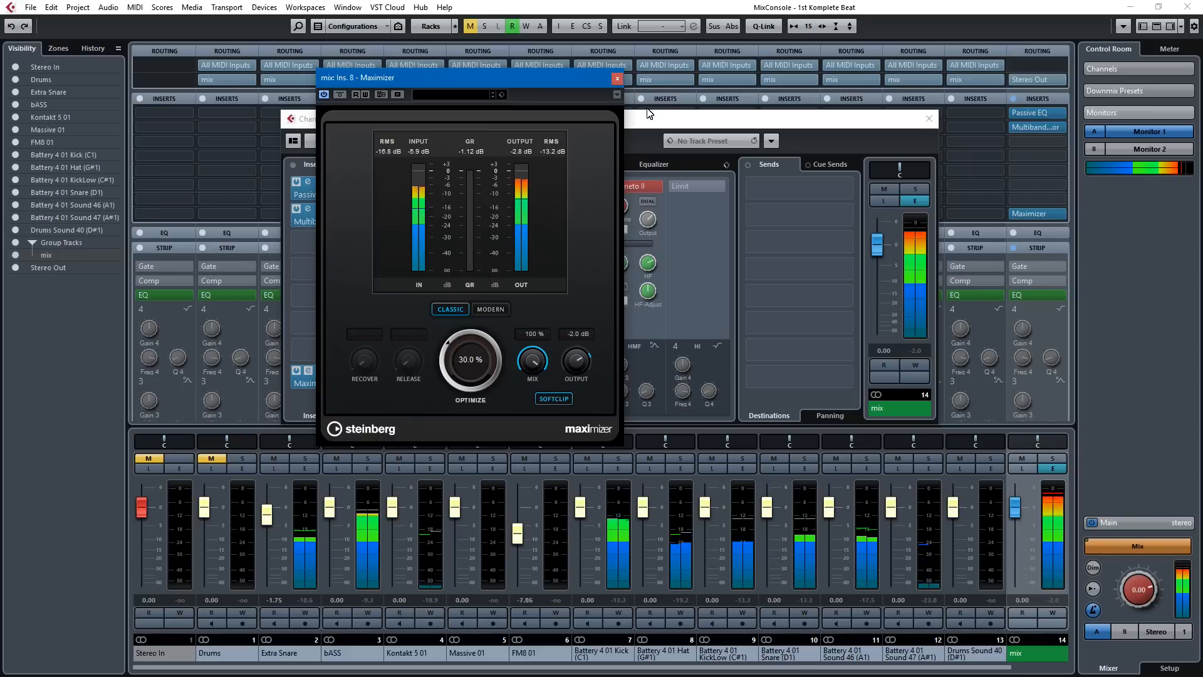
mouse_move(384, 361)
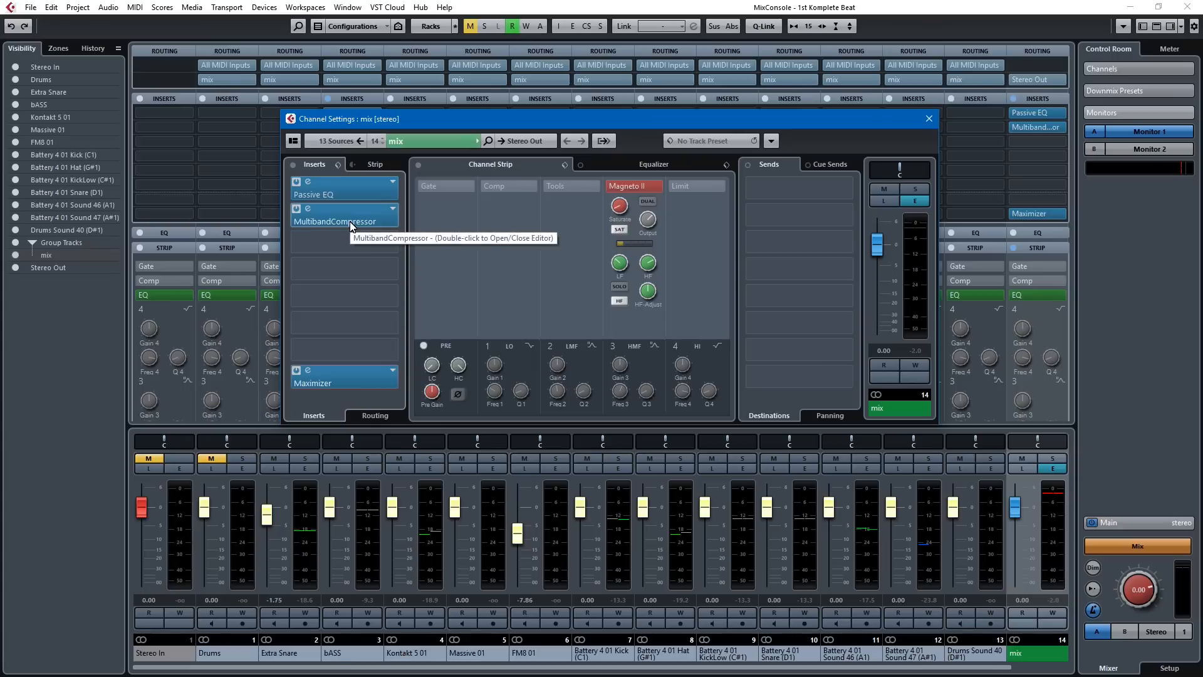
mouse_move(620, 218)
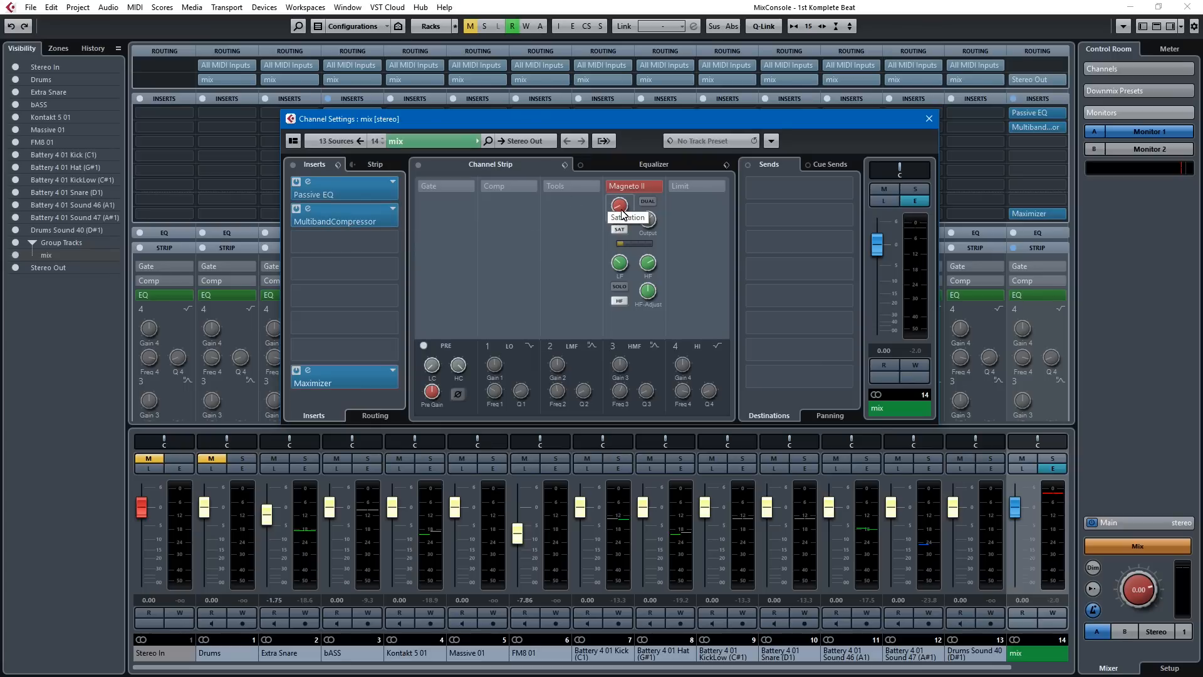